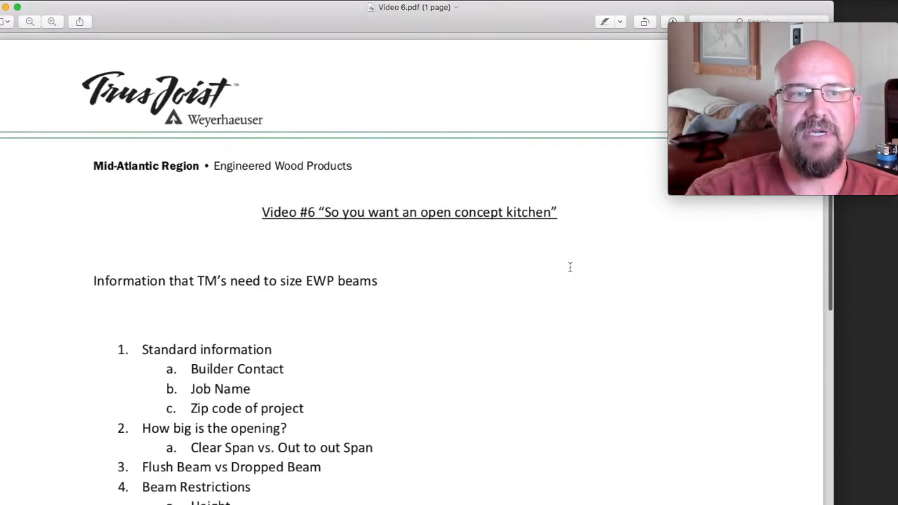
pyautogui.scroll(-3)
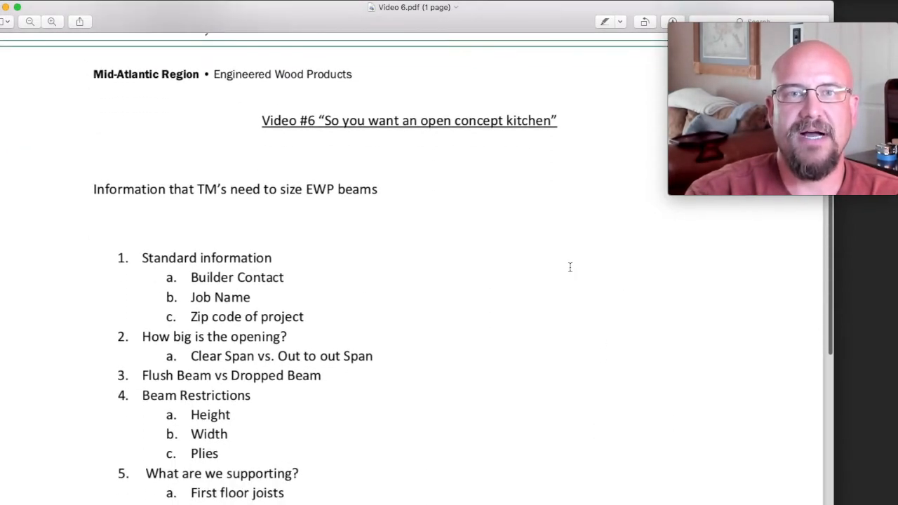
pyautogui.scroll(-3)
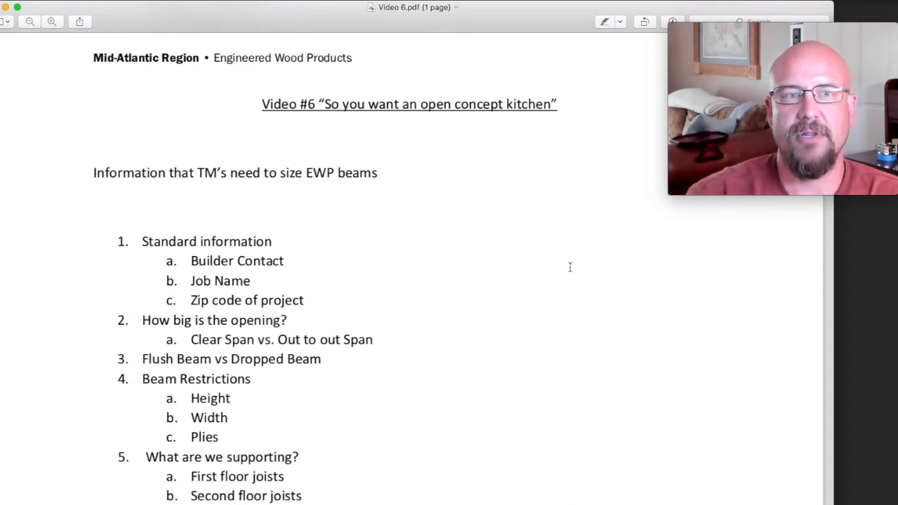
pyautogui.scroll(-3)
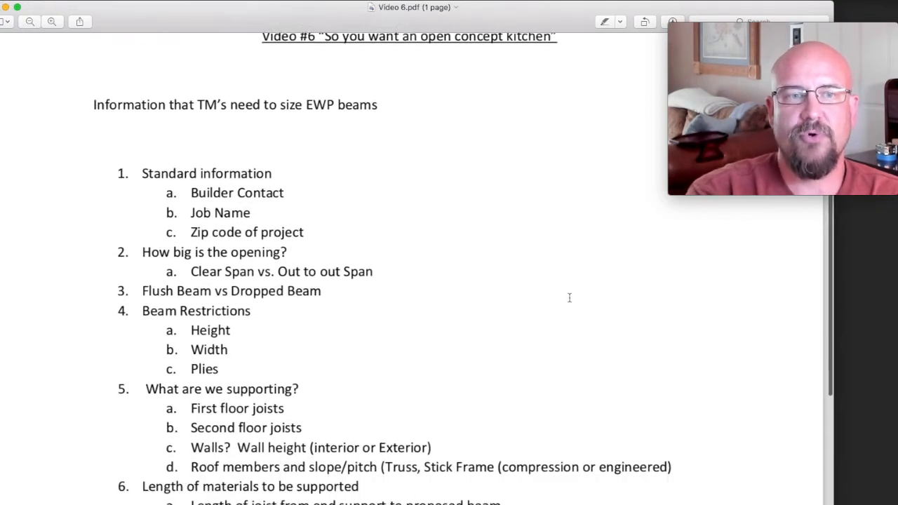
pyautogui.scroll(-3)
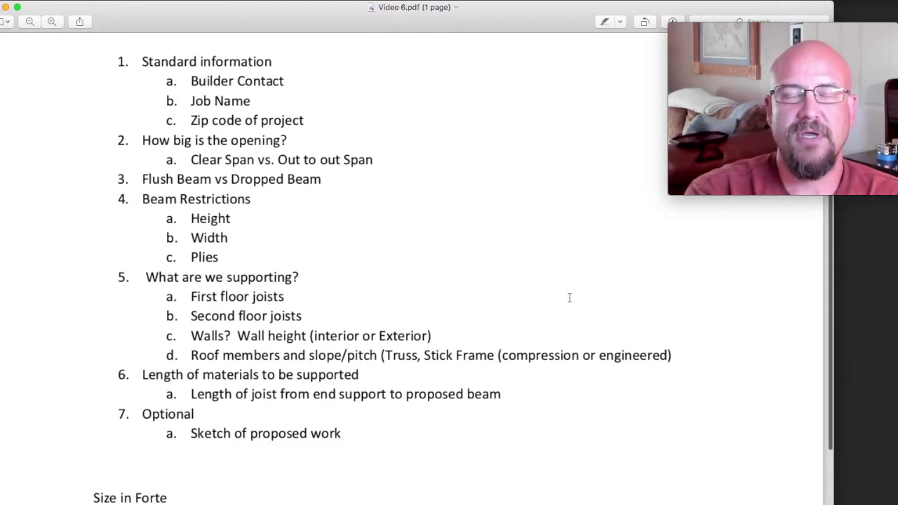
pyautogui.moveTo(575, 306)
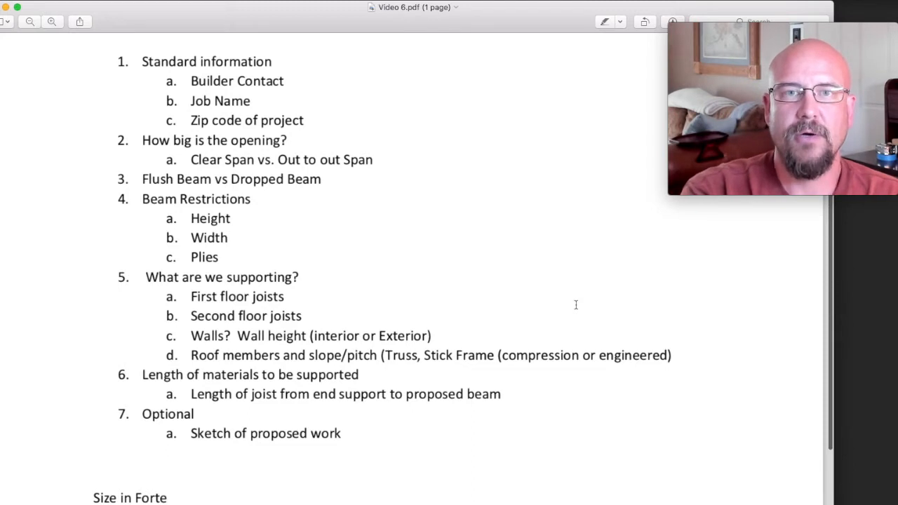
pyautogui.scroll(-3)
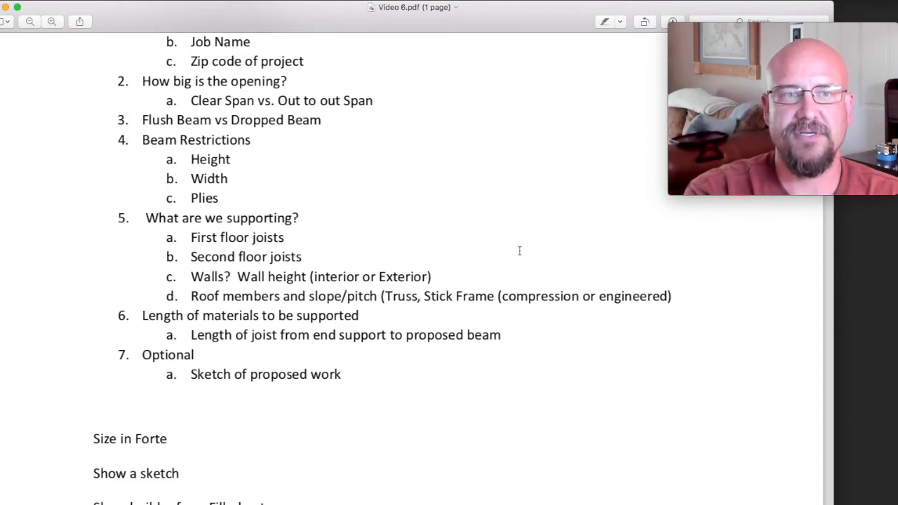
pyautogui.moveTo(522, 248)
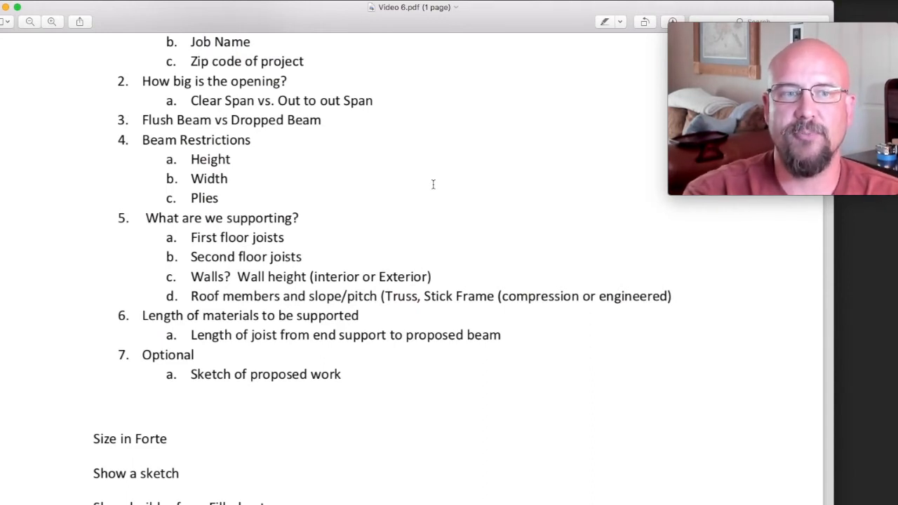
pyautogui.scroll(-3)
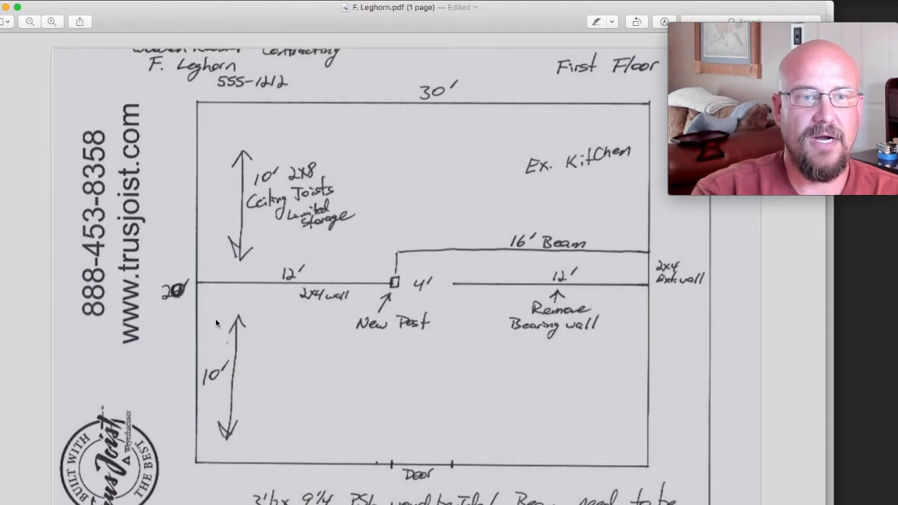
pyautogui.moveTo(334, 240)
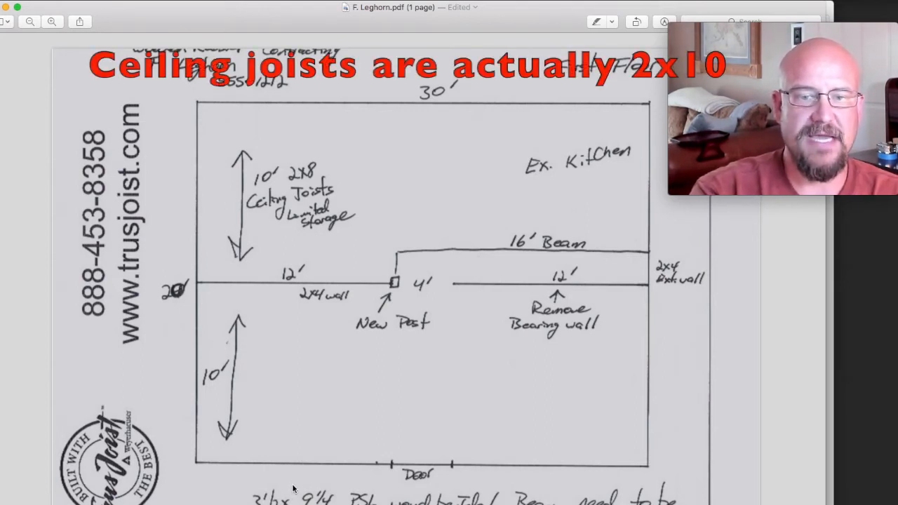
pyautogui.moveTo(526, 488)
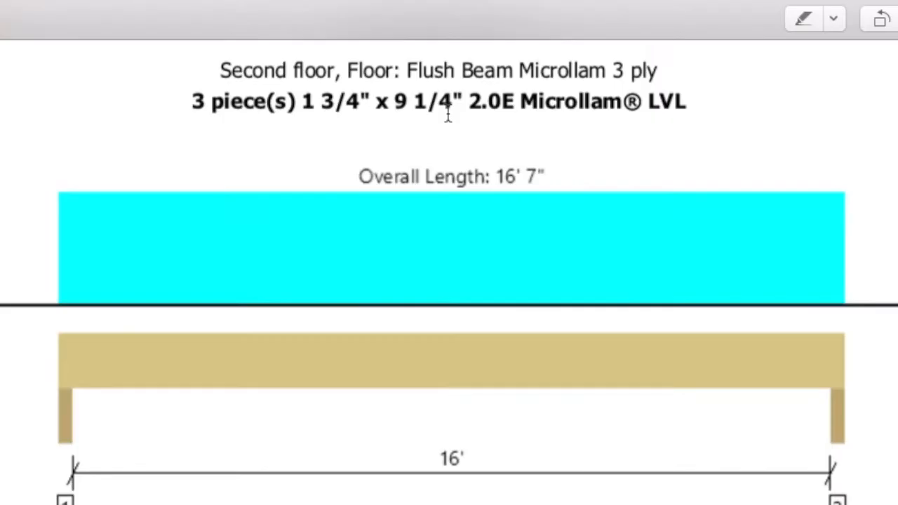
pyautogui.moveTo(221, 124)
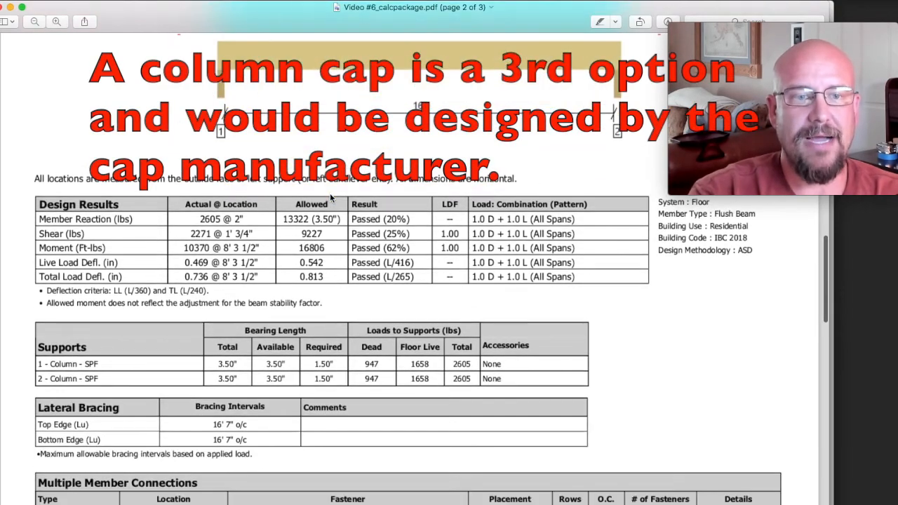
pyautogui.scroll(-3)
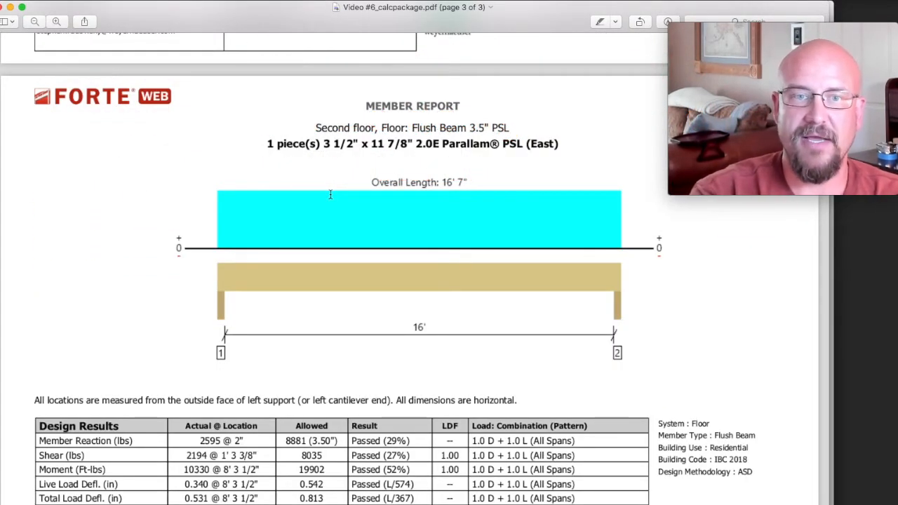
pyautogui.scroll(-3)
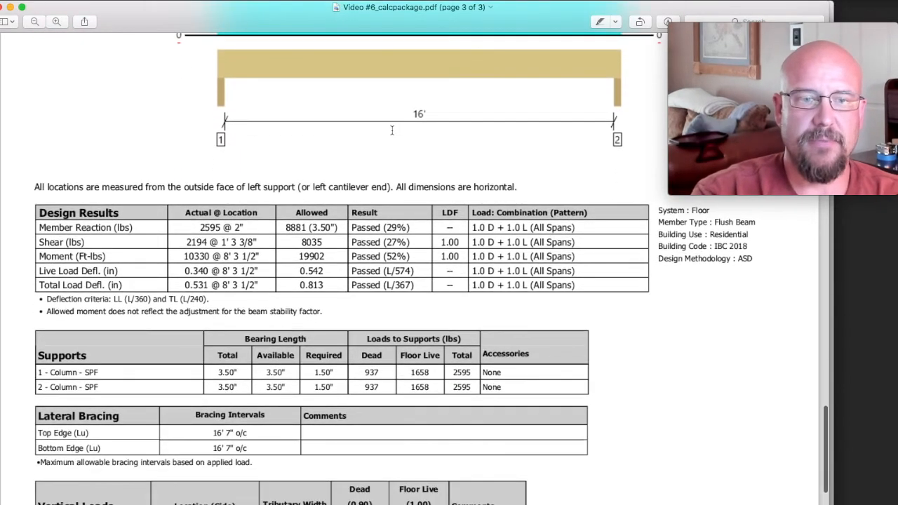
pyautogui.scroll(-3)
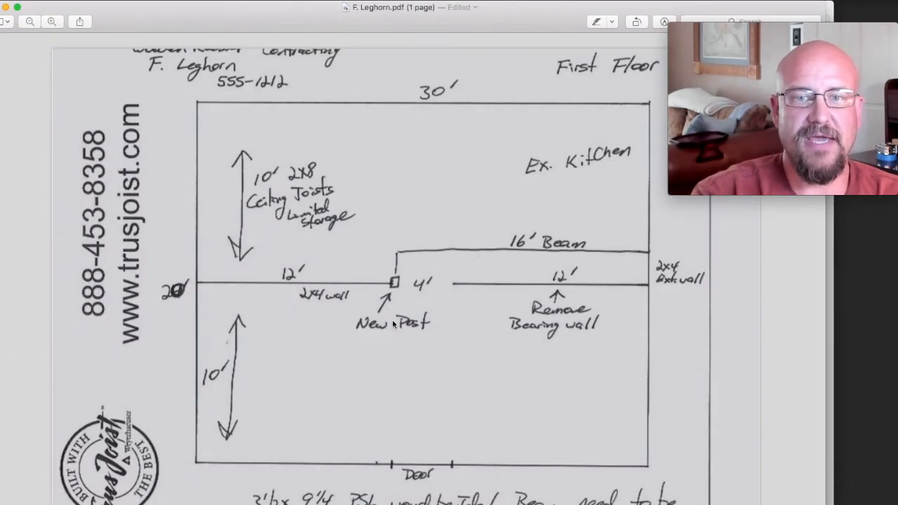
pyautogui.moveTo(497, 294)
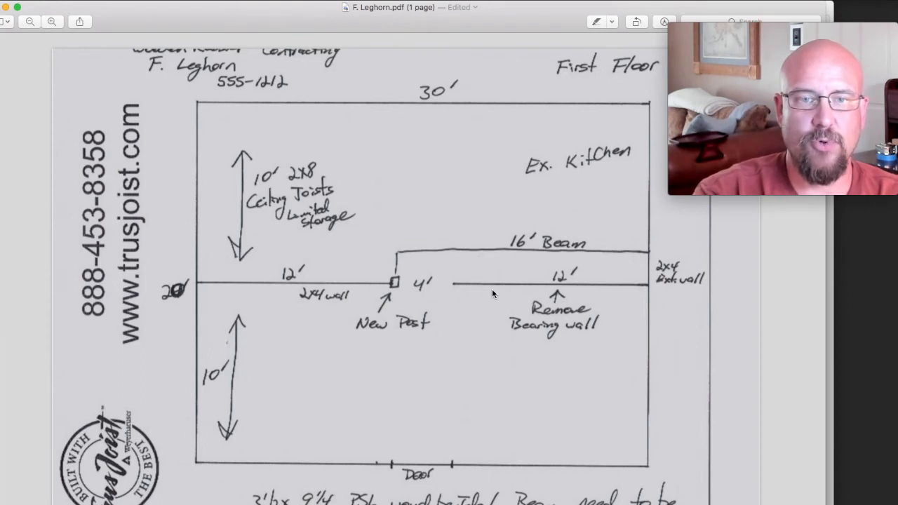
pyautogui.moveTo(491, 295)
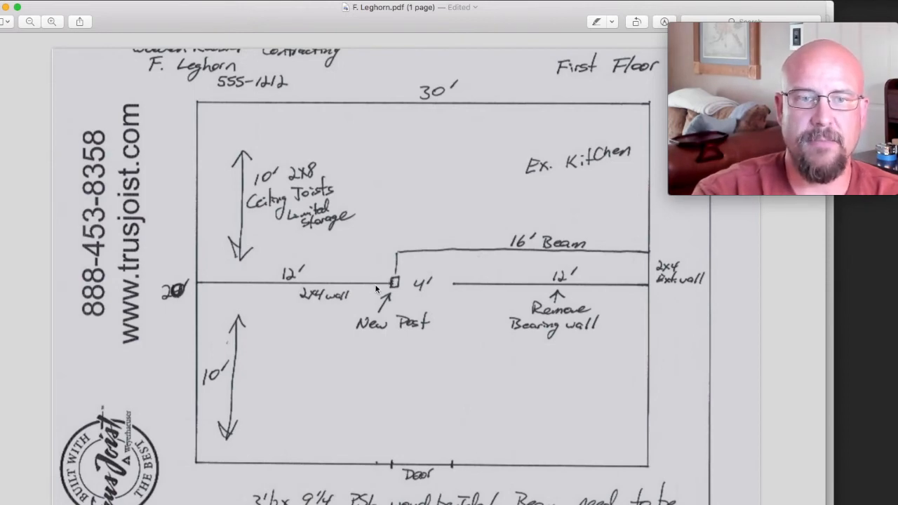
pyautogui.moveTo(659, 287)
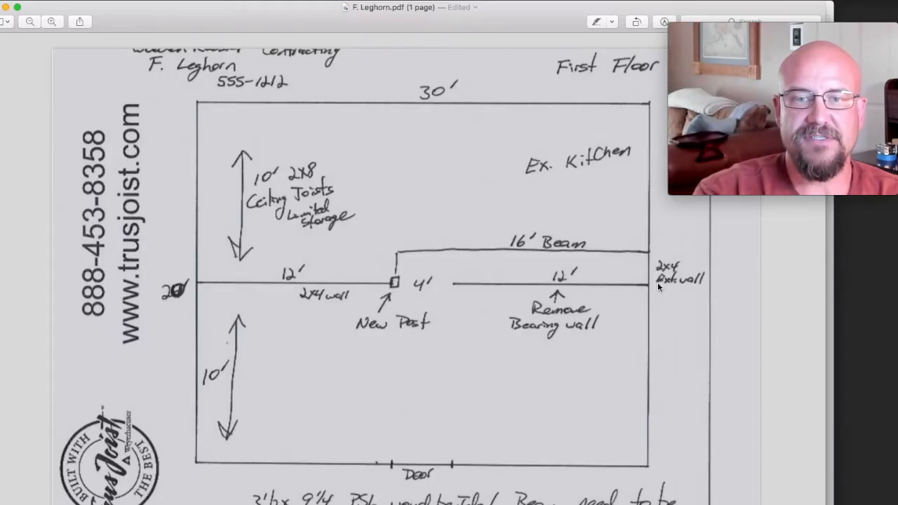
pyautogui.moveTo(643, 273)
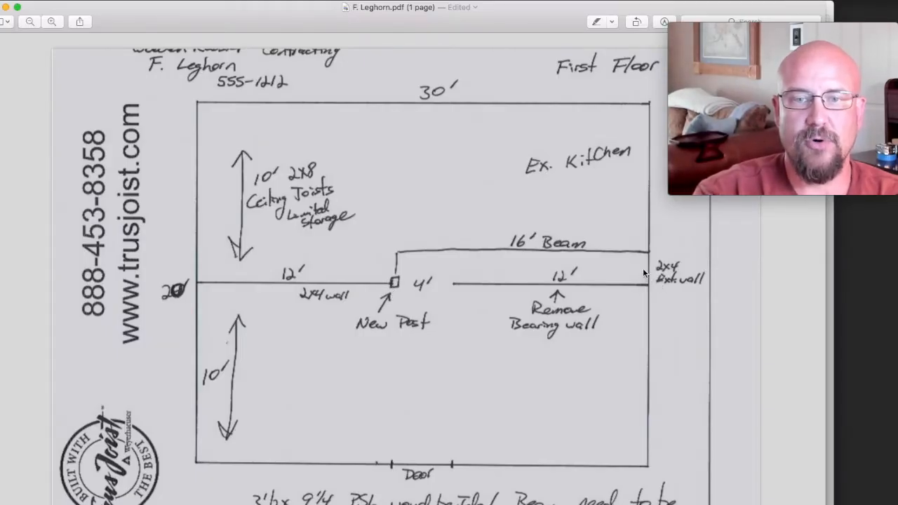
pyautogui.moveTo(645, 284)
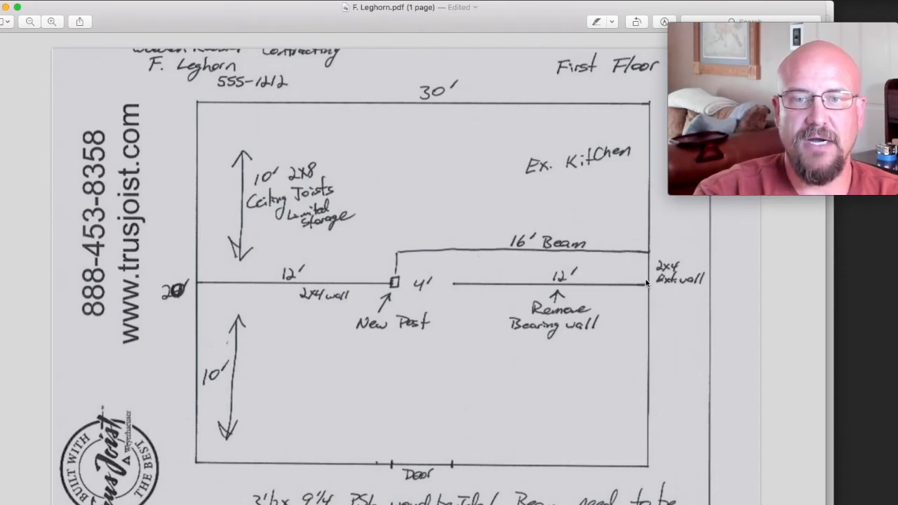
pyautogui.moveTo(644, 283)
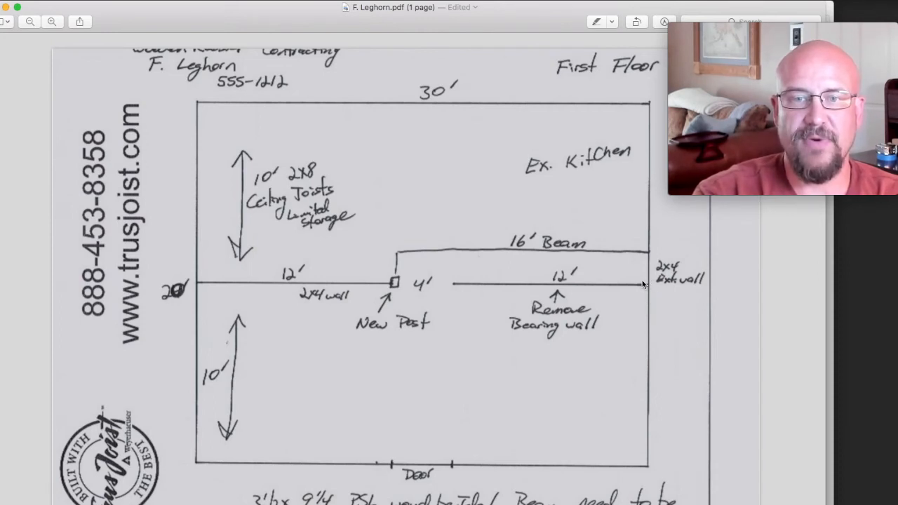
pyautogui.moveTo(650, 270)
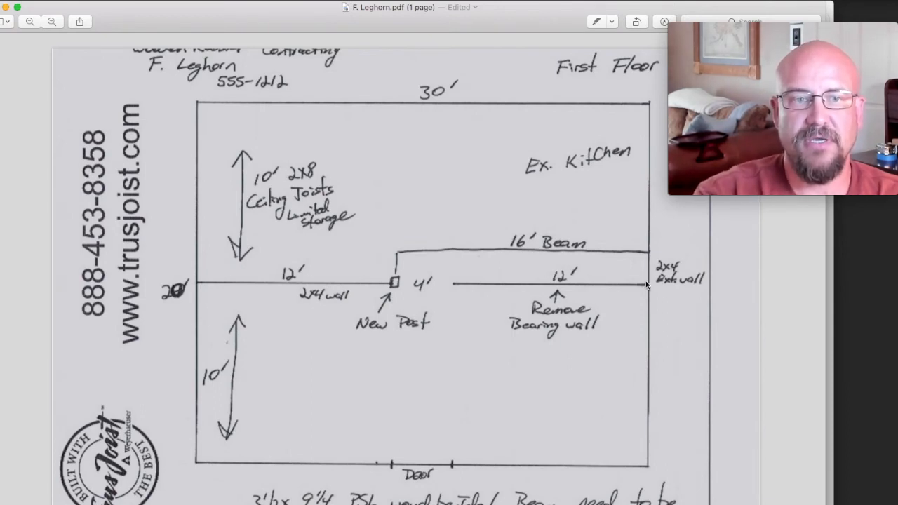
pyautogui.moveTo(634, 312)
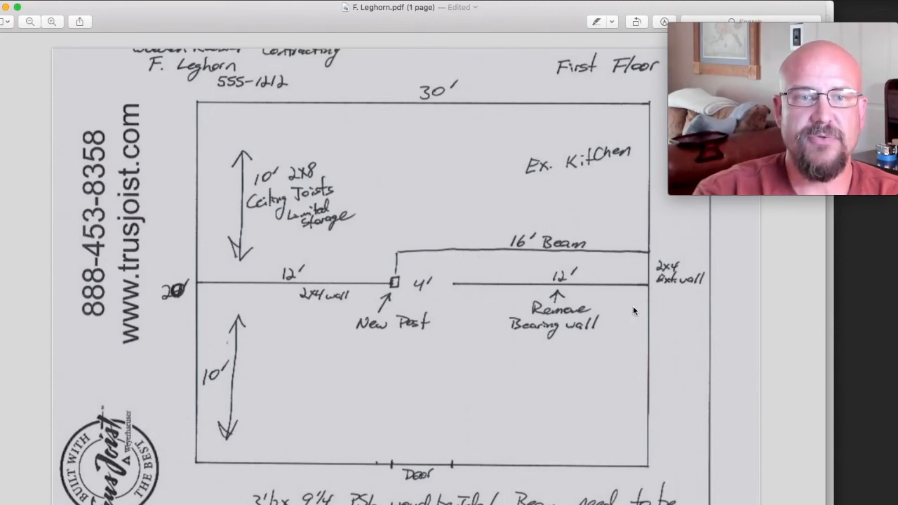
pyautogui.moveTo(617, 341)
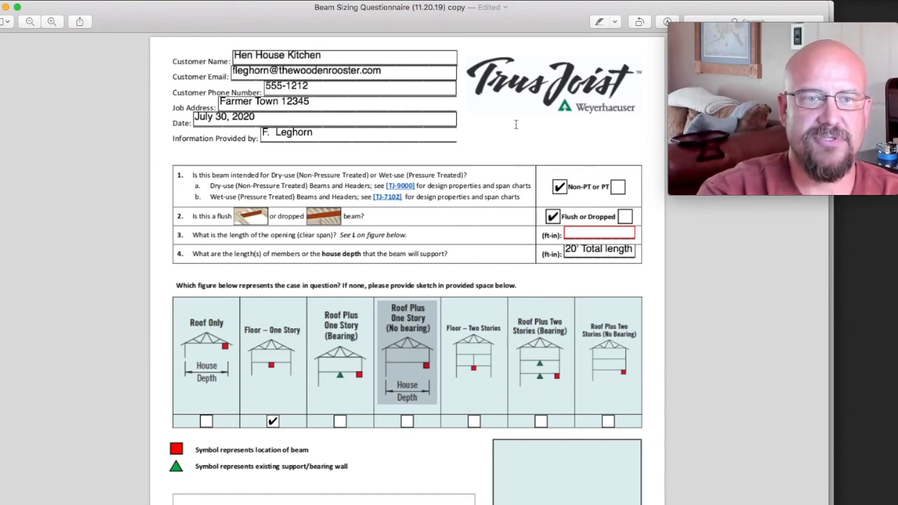
pyautogui.scroll(-3)
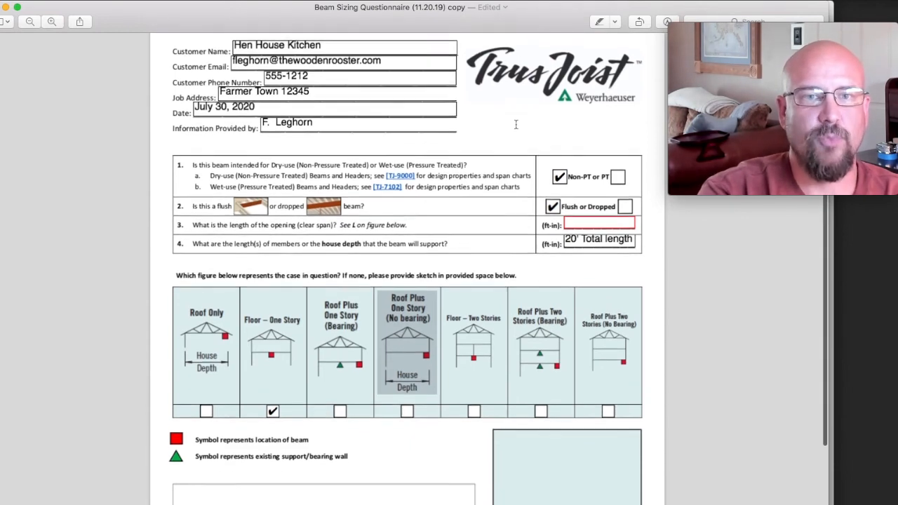
pyautogui.scroll(-3)
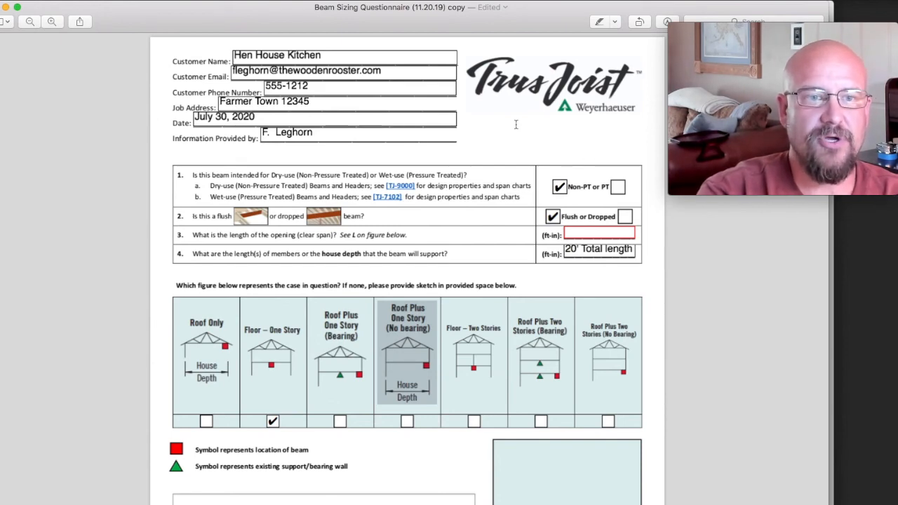
pyautogui.scroll(-3)
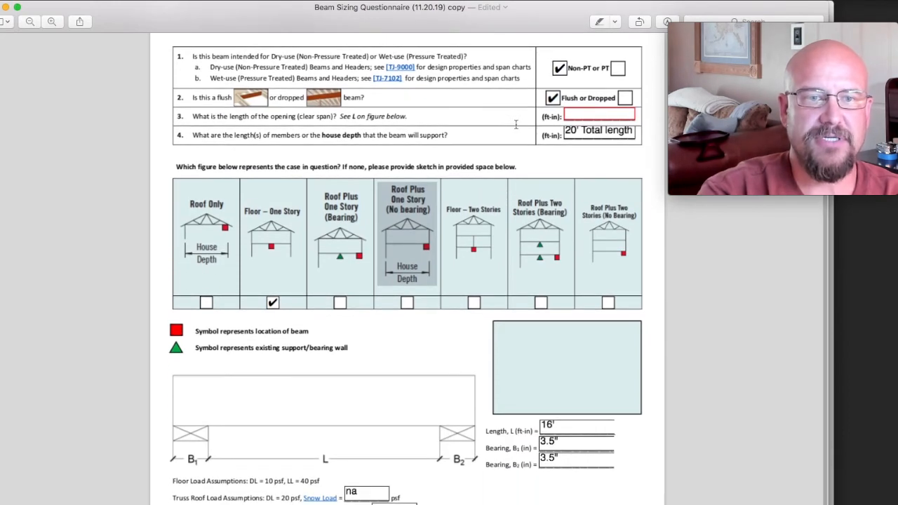
pyautogui.scroll(-3)
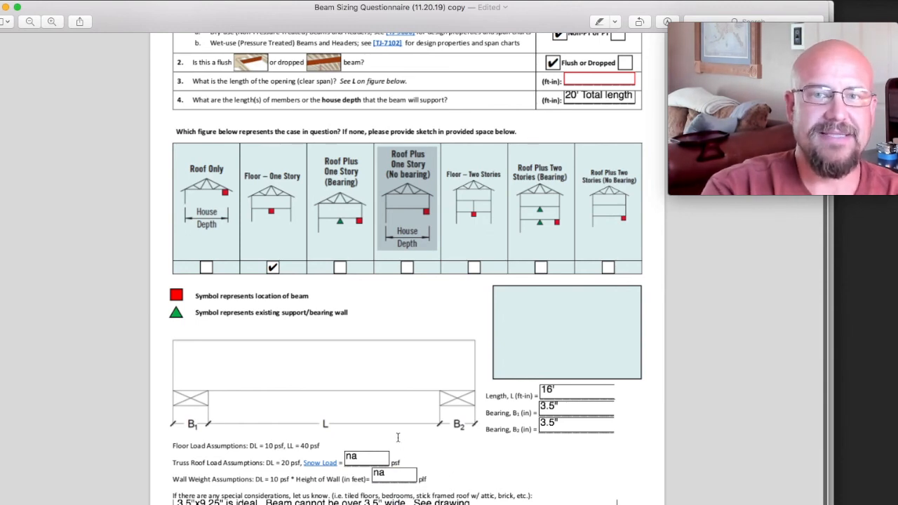
pyautogui.moveTo(371, 421)
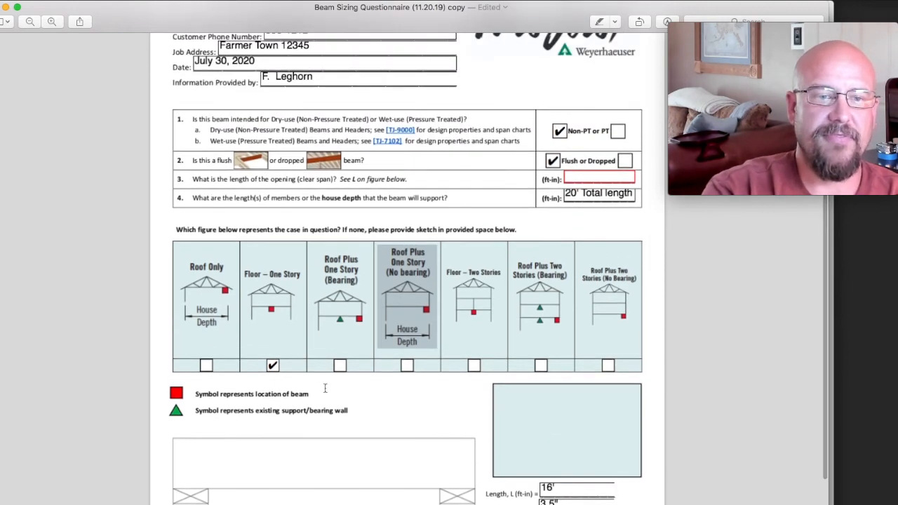
pyautogui.scroll(-3)
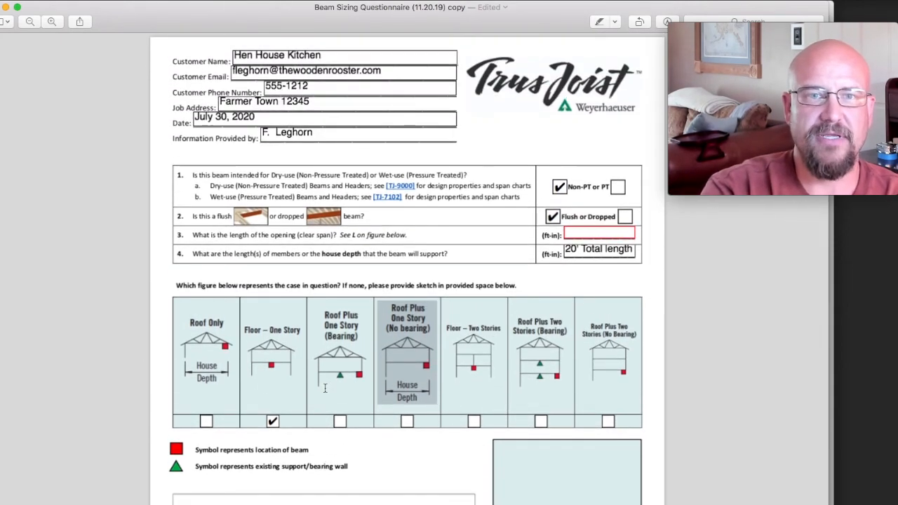
pyautogui.moveTo(328, 387)
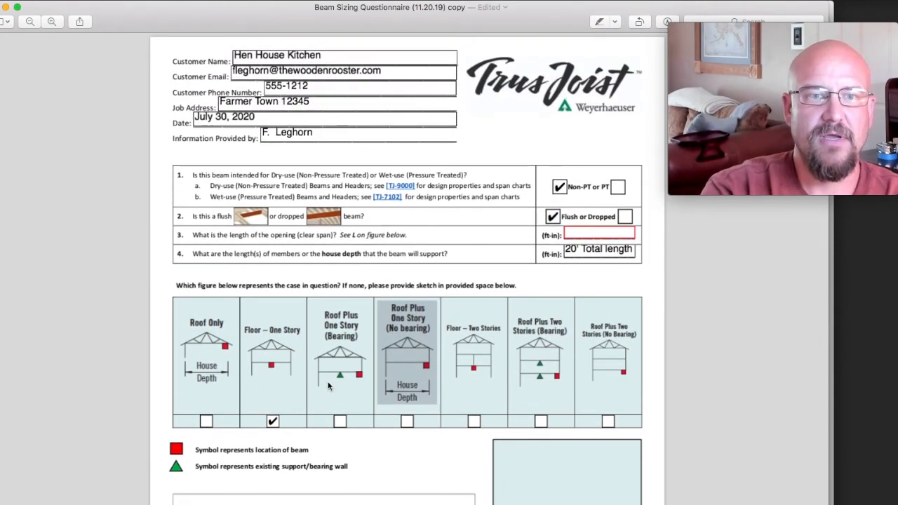